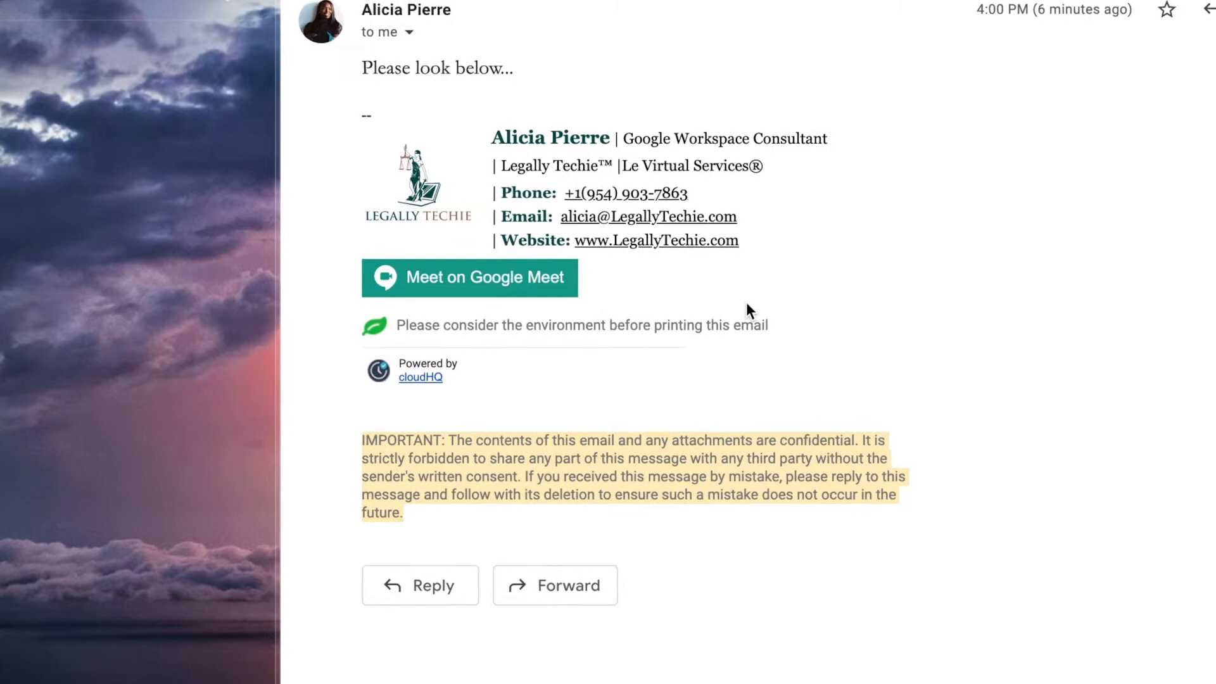
Go from the Admin console home through Apps to the Gmail service settings.
{"action": "scroll", "scroll_direction": "down", "scroll_amount": 3}
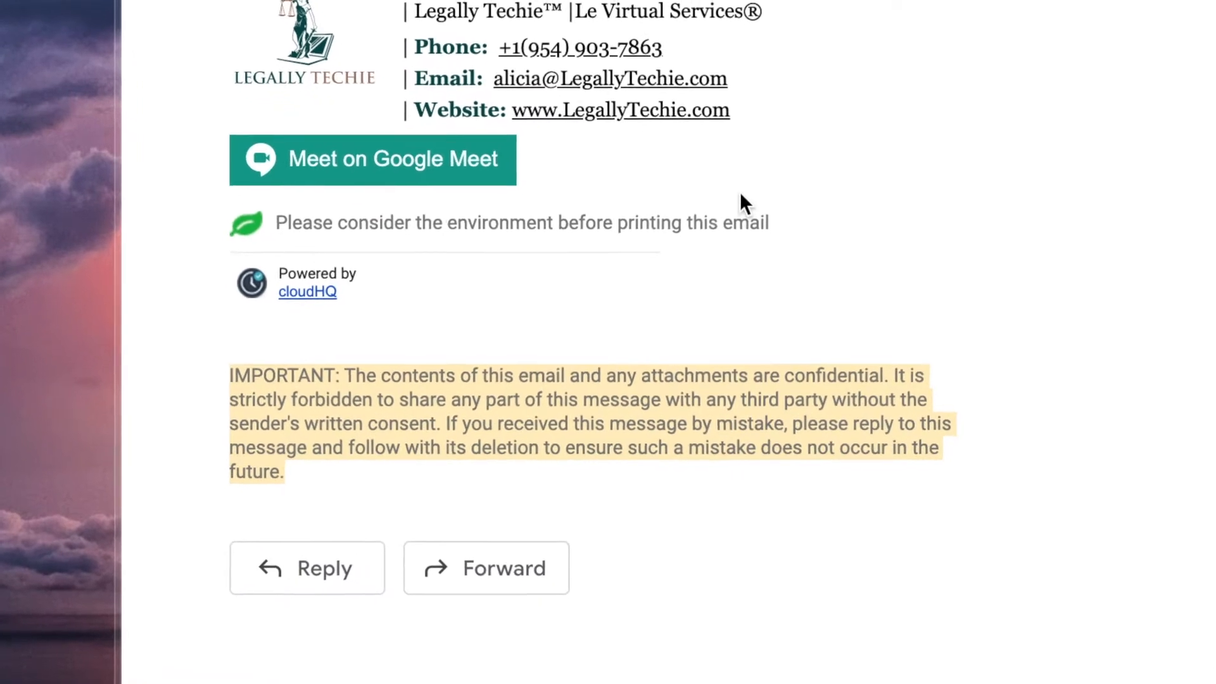
{"action": "scroll", "scroll_direction": "down", "scroll_amount": 3}
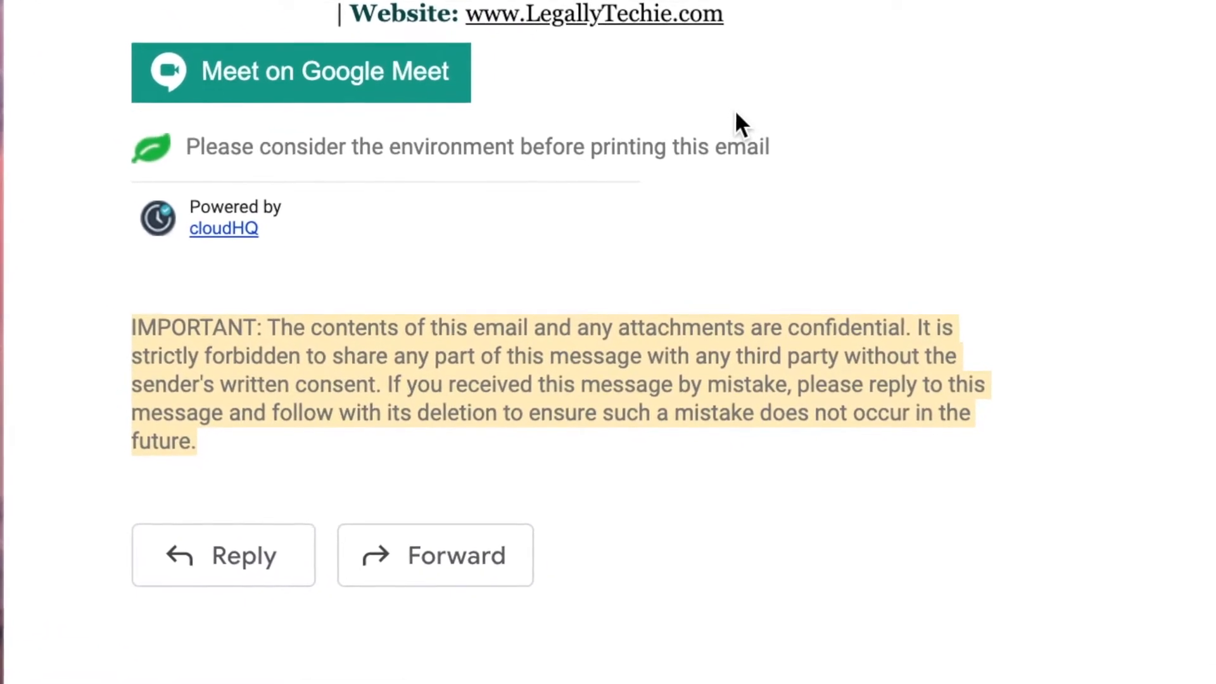
{"action": "scroll", "scroll_direction": "down", "scroll_amount": 3}
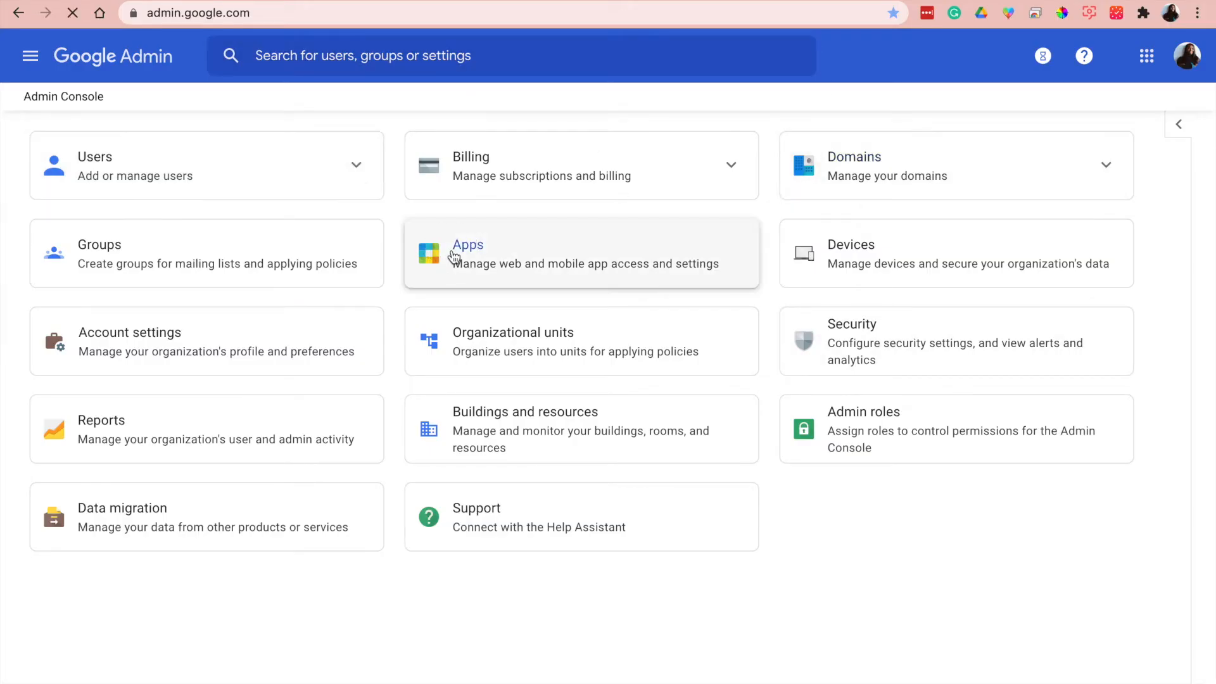
{"action": "left_click", "coordinate": [467, 244]}
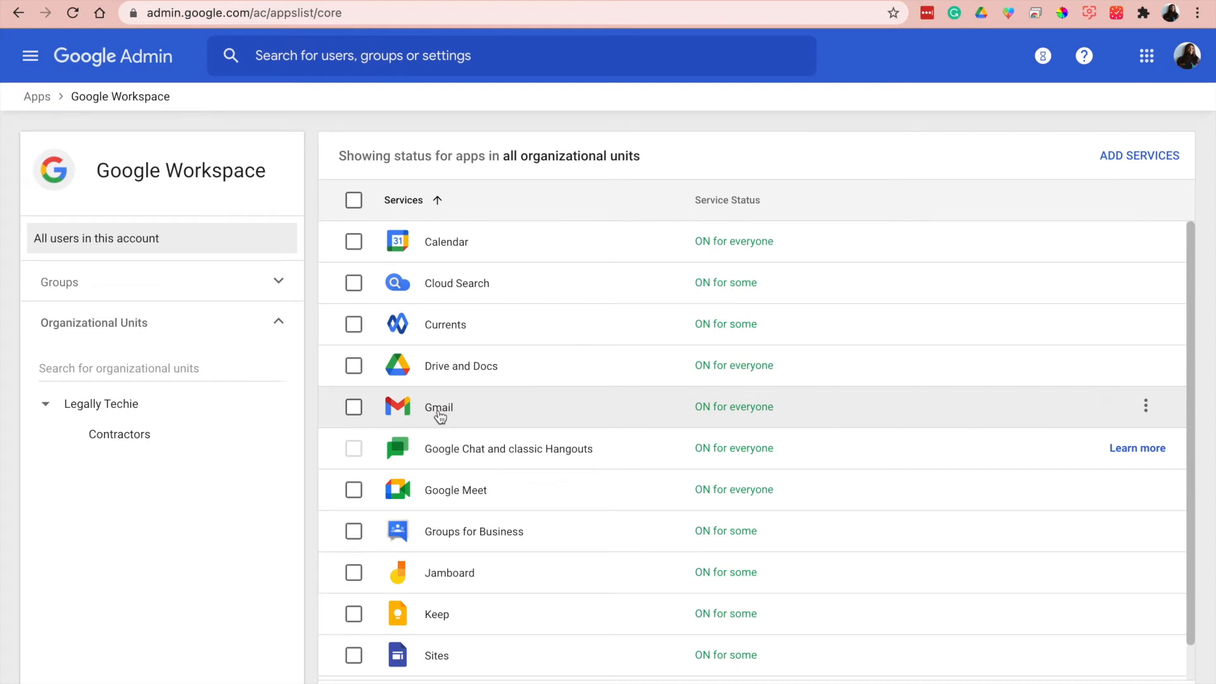
{"action": "mouse_move", "coordinate": [403, 417]}
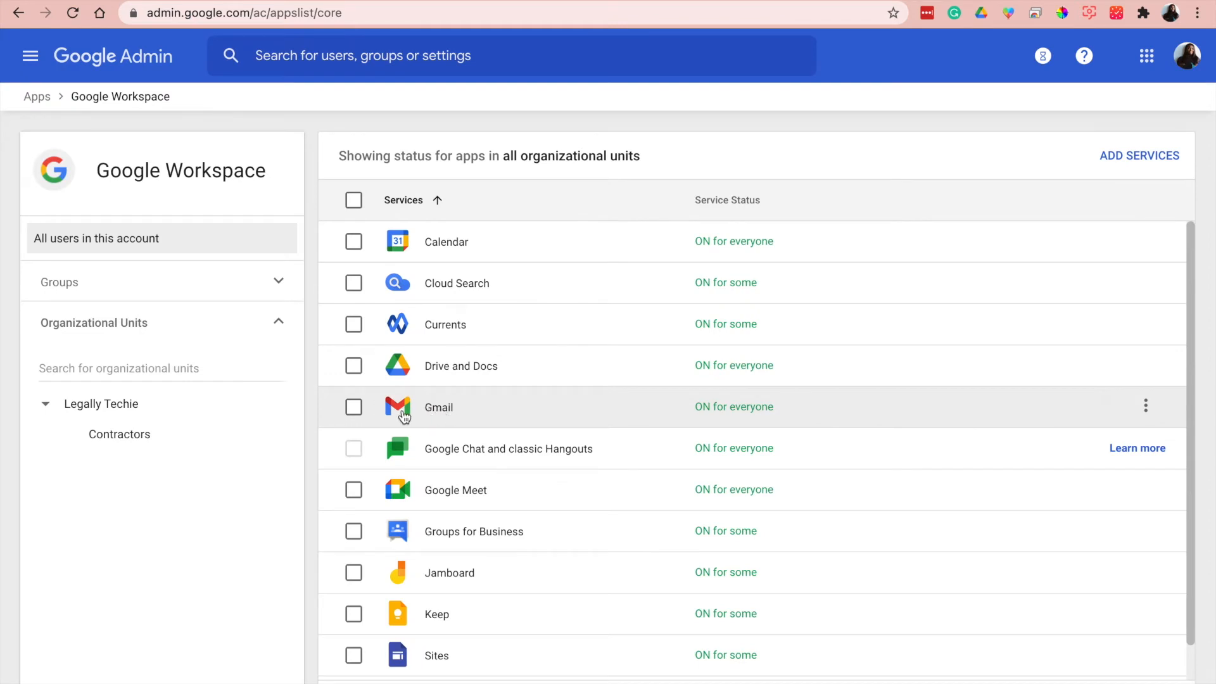
{"action": "left_click", "coordinate": [438, 407]}
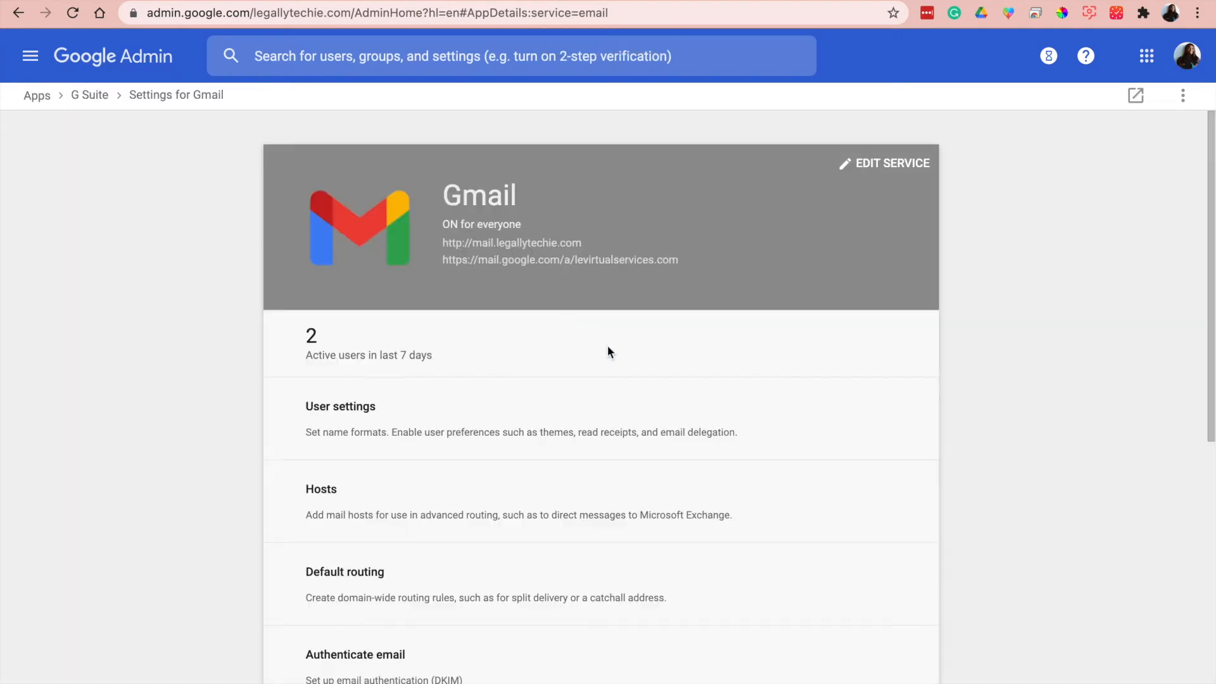
Open Gmail Compliance and edit the Company Compliance Footer rule under Append footer.
{"action": "scroll", "scroll_direction": "down", "scroll_amount": 3}
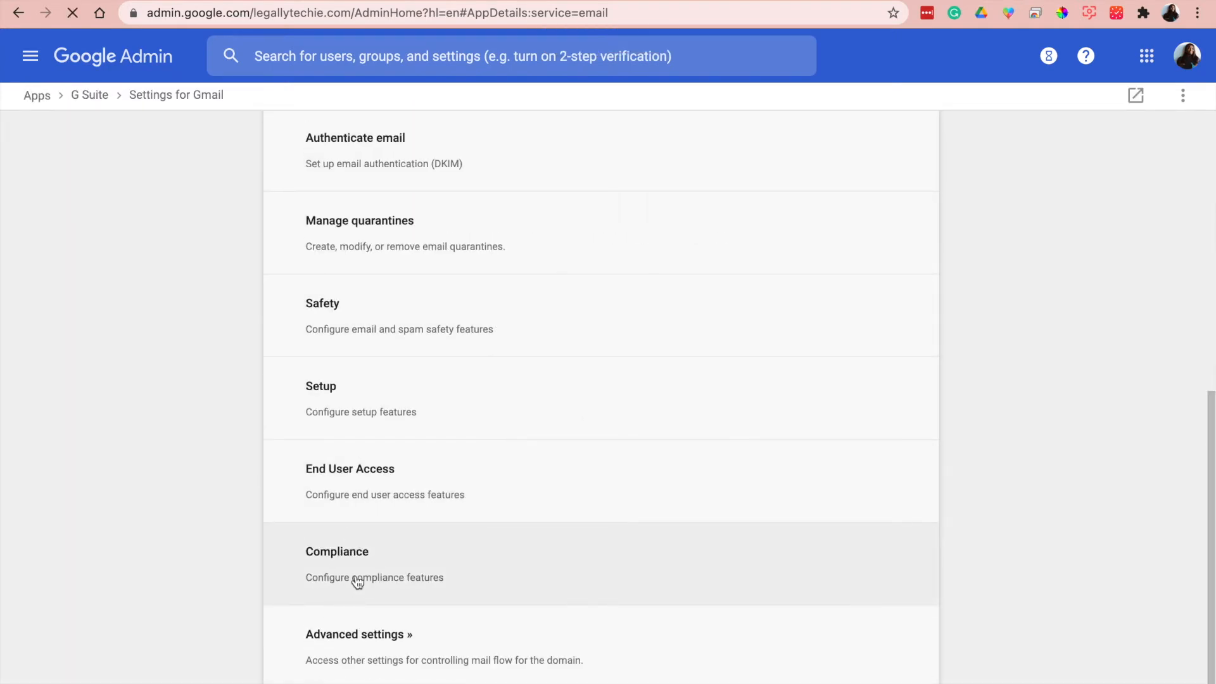
{"action": "left_click", "coordinate": [338, 551]}
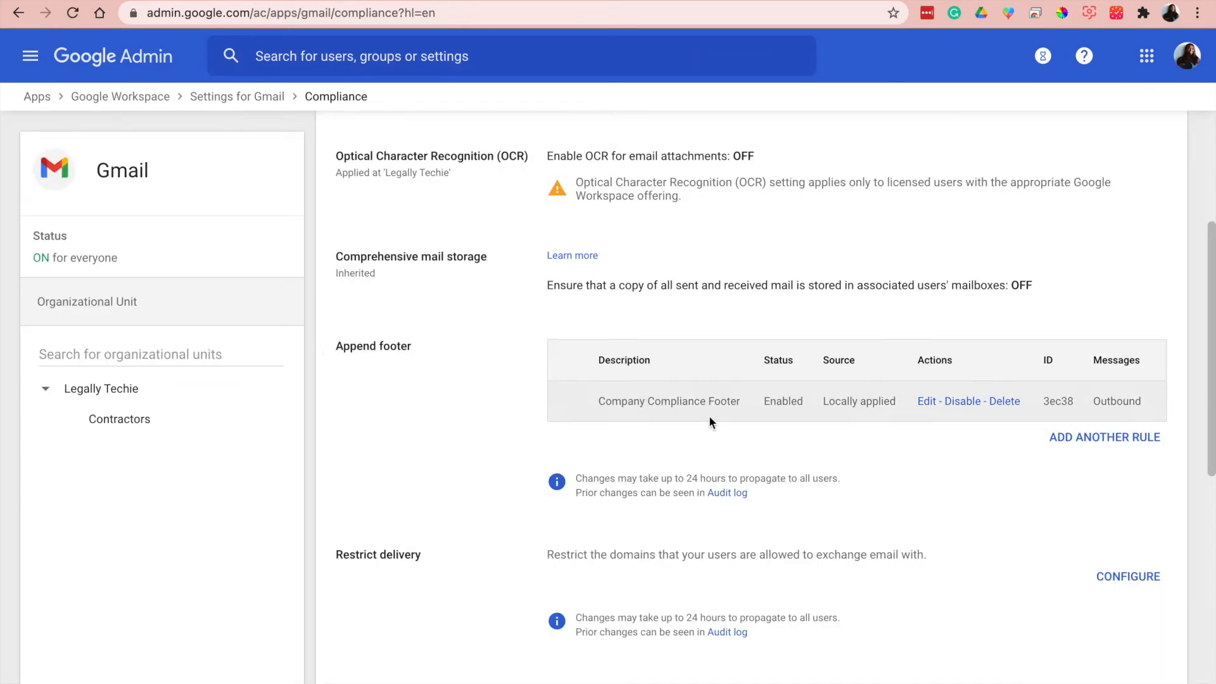
{"action": "left_click", "coordinate": [922, 400]}
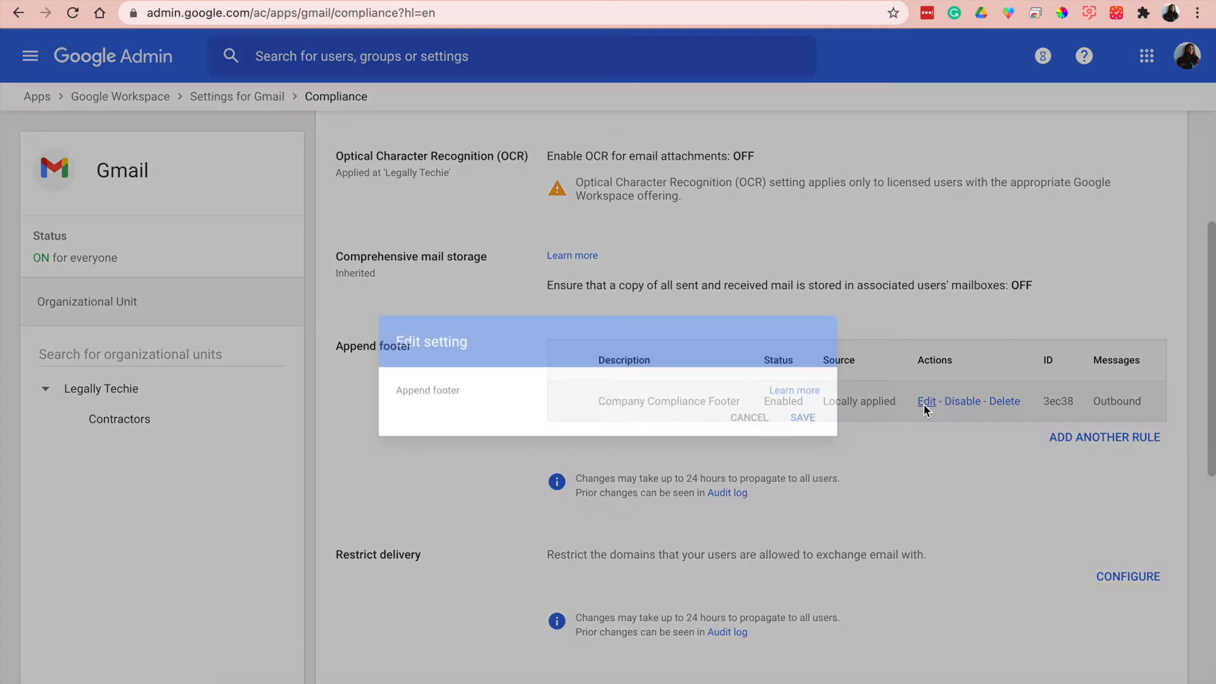
Review the confidentiality footer text and internal-messages option, then cancel without saving.
{"action": "left_click", "coordinate": [925, 401]}
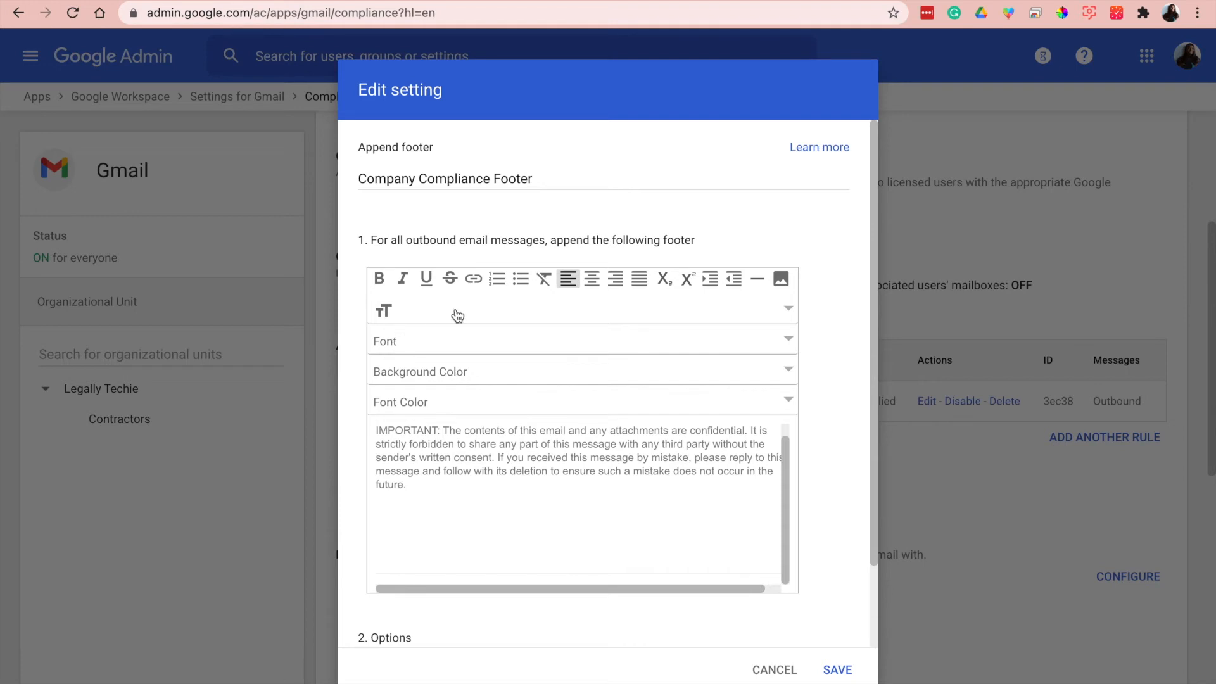
{"action": "mouse_move", "coordinate": [780, 279]}
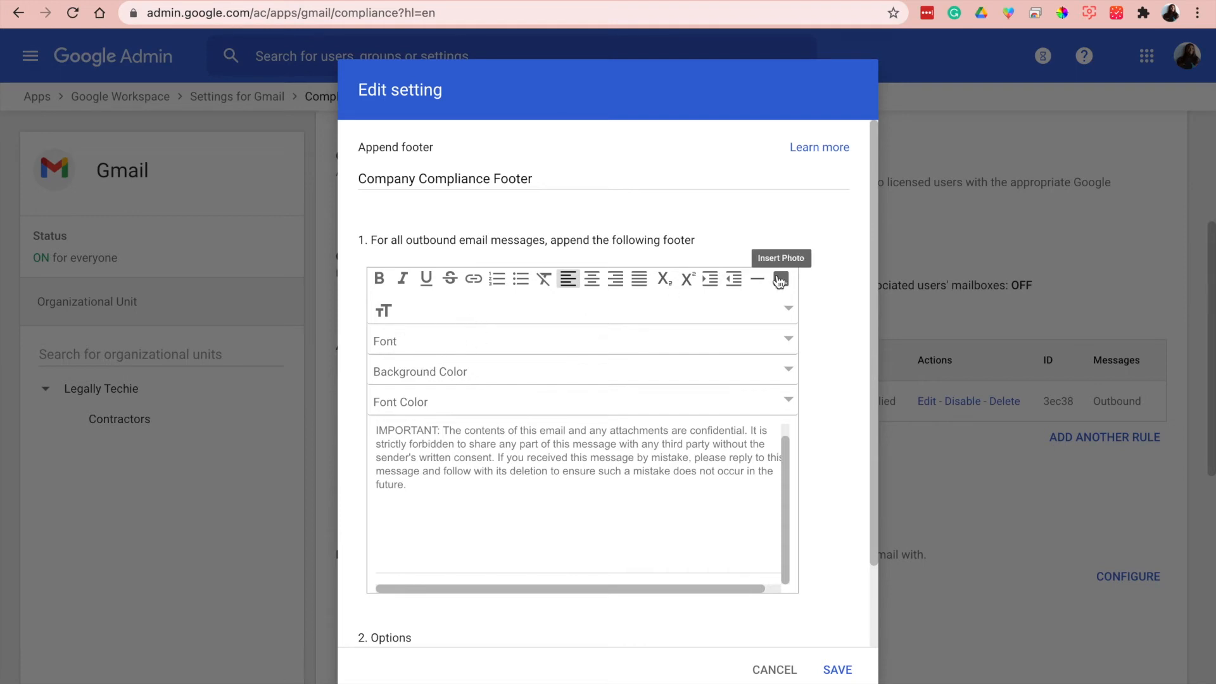
{"action": "mouse_move", "coordinate": [589, 518]}
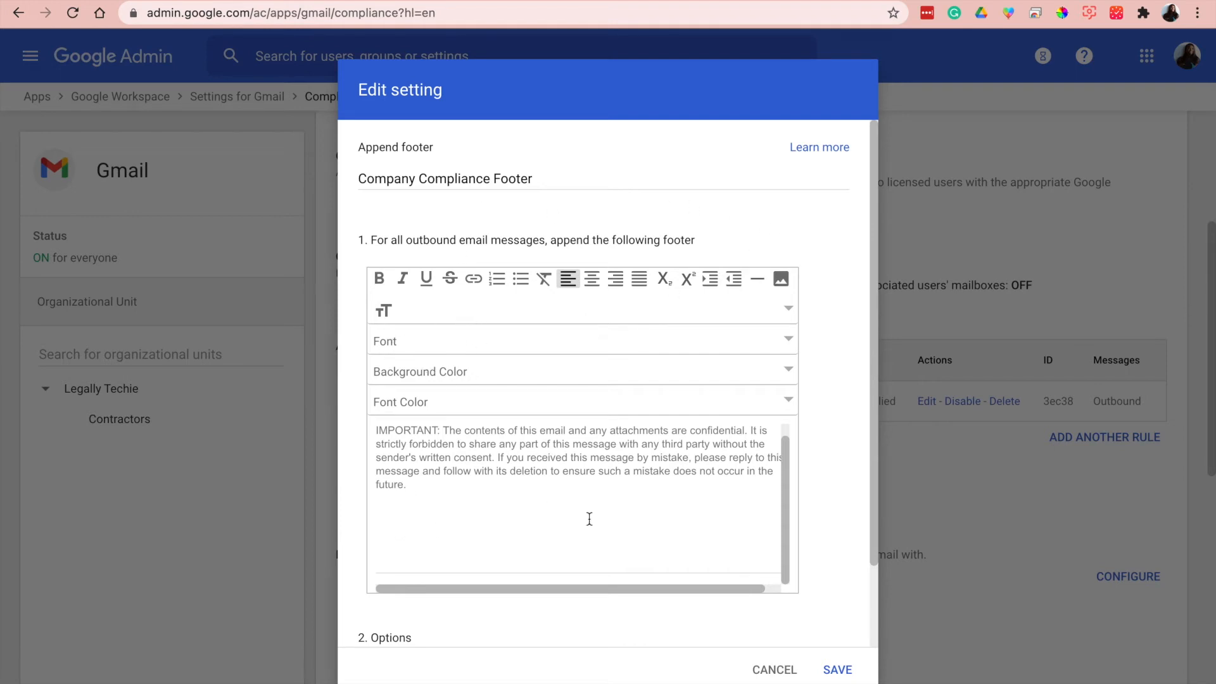
{"action": "scroll", "scroll_direction": "down", "scroll_amount": 3}
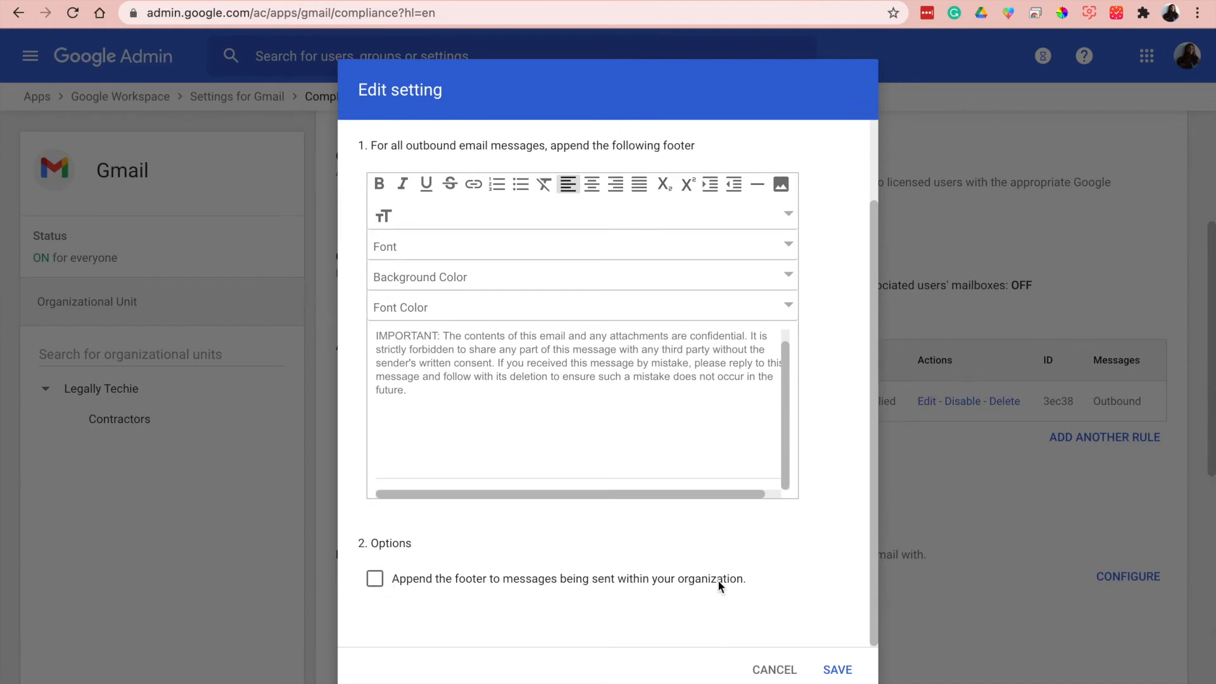
{"action": "mouse_move", "coordinate": [390, 588]}
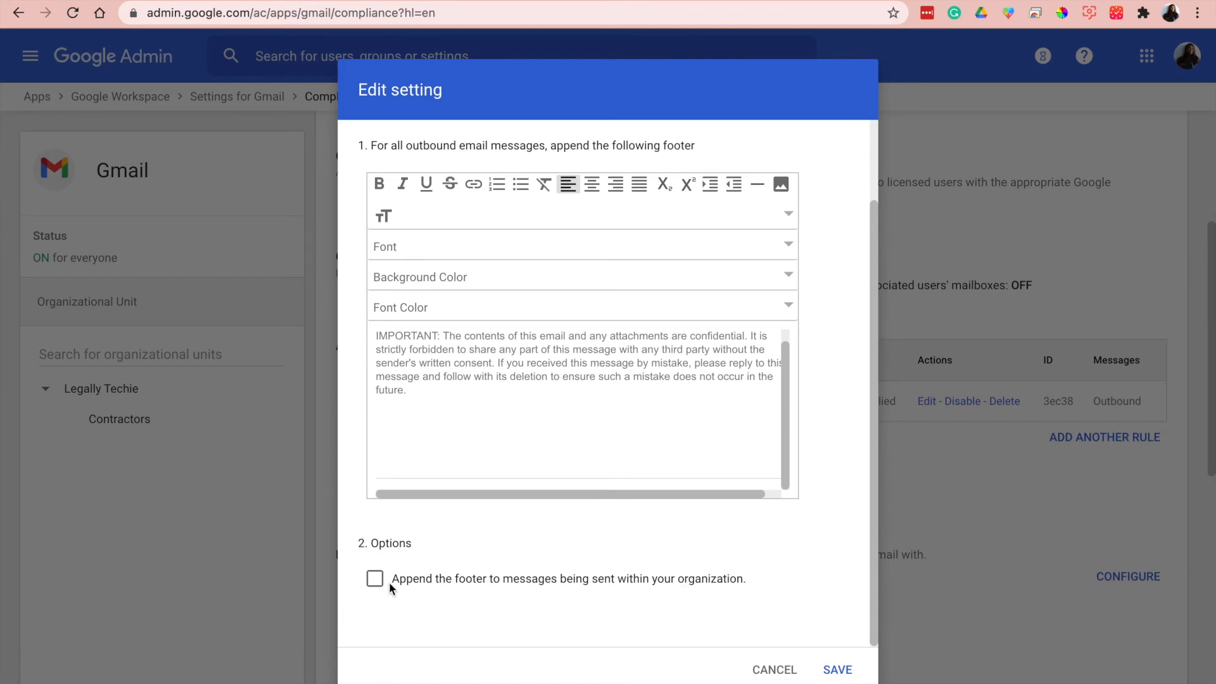
{"action": "mouse_move", "coordinate": [757, 521]}
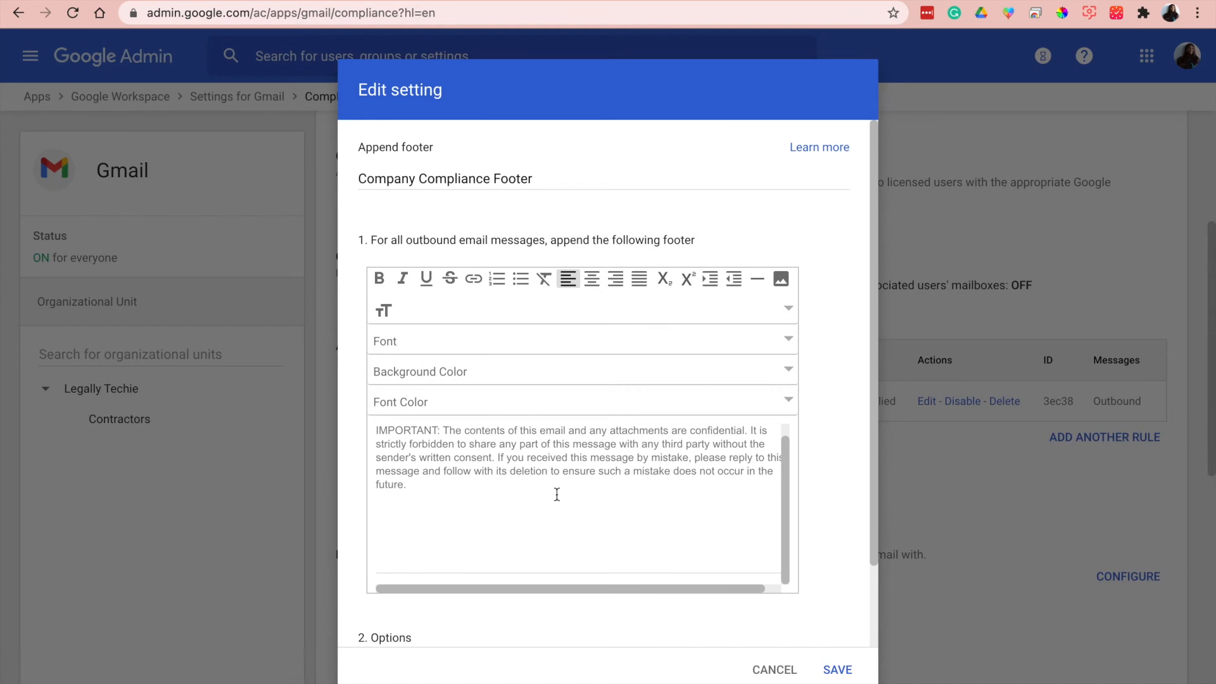
{"action": "left_click", "coordinate": [836, 670]}
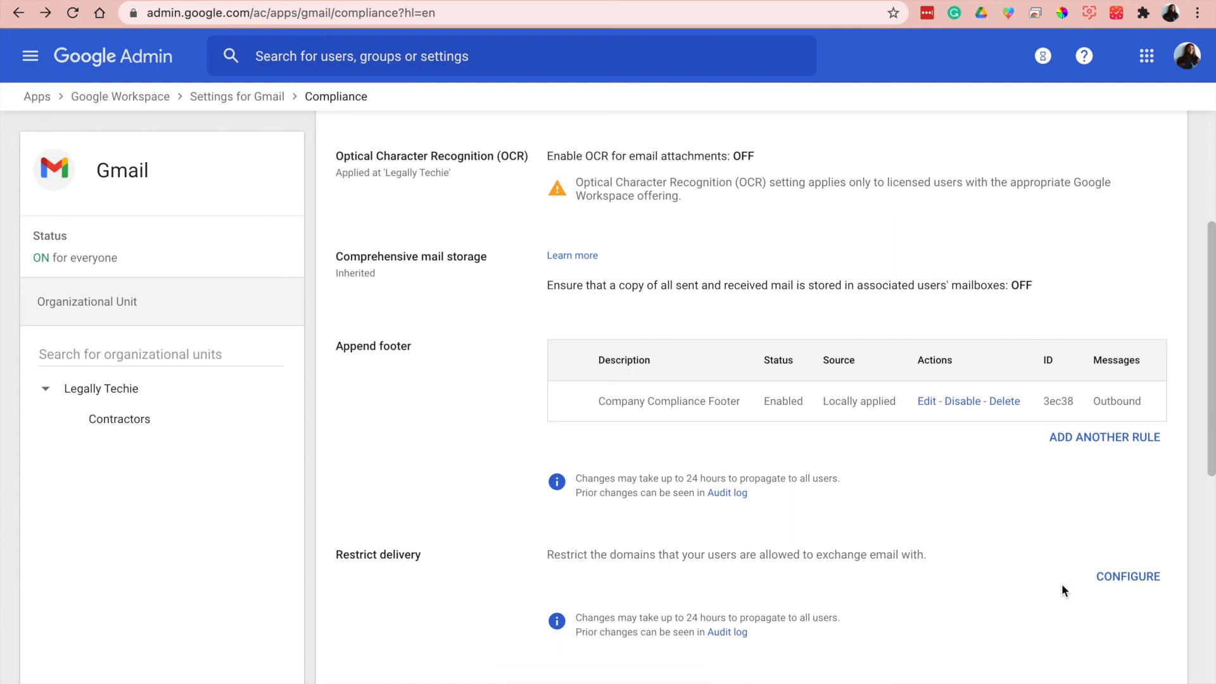
{"action": "mouse_move", "coordinate": [1064, 572]}
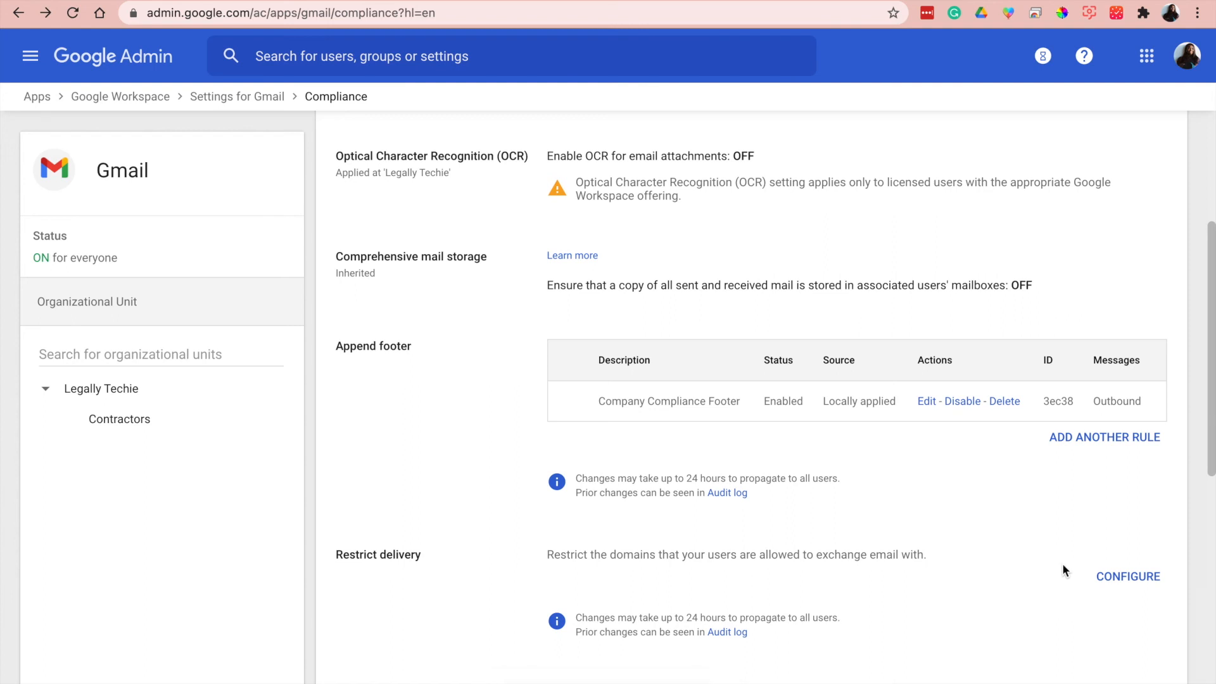